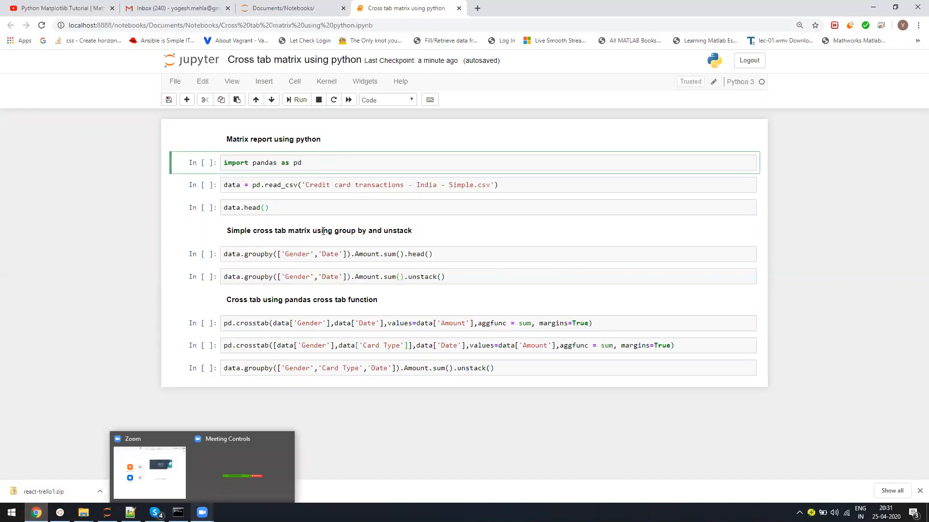
Run the pandas import, credit card CSV load and first-five-rows preview cells.
{"action": "left_click", "coordinate": [369, 163]}
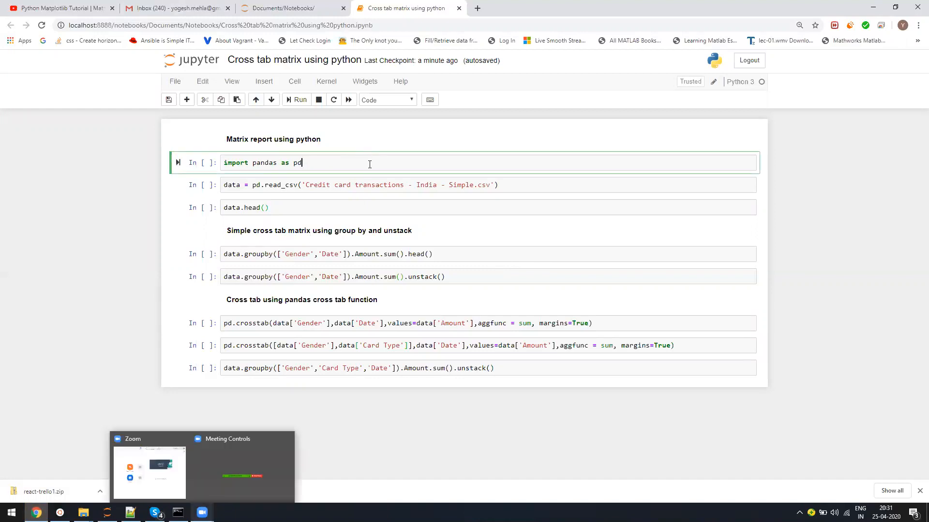
{"action": "left_click", "coordinate": [323, 185]}
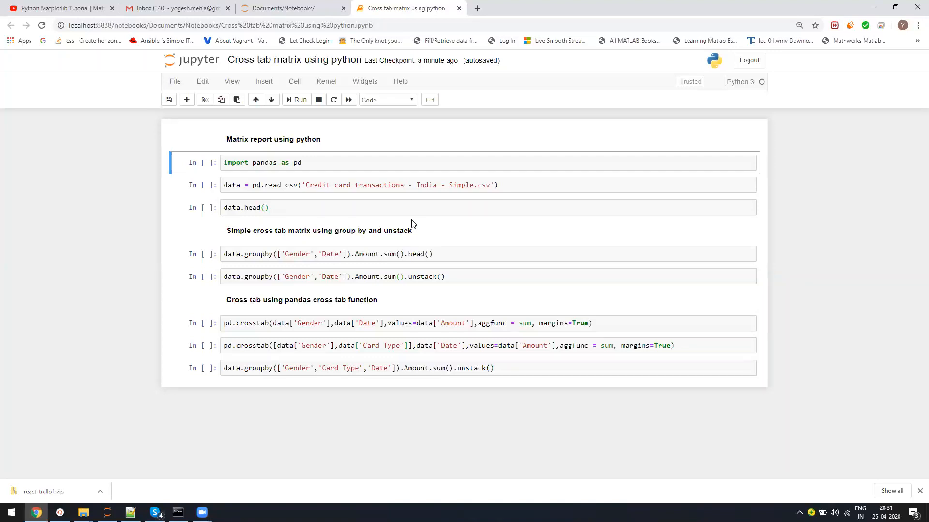
{"action": "mouse_move", "coordinate": [444, 235]}
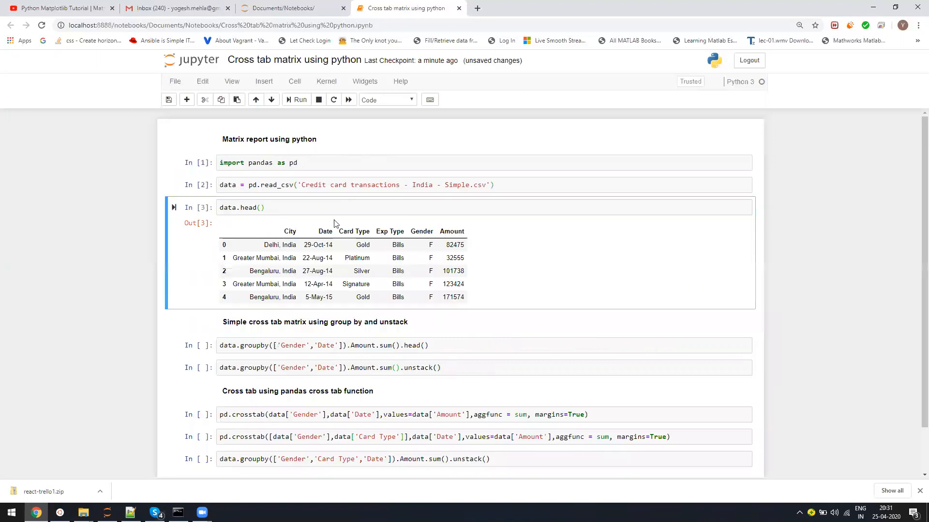
Inspect the Exp Type and Gender columns of the preview ahead of the Gender-by-Date unstack.
{"action": "double_click", "coordinate": [362, 231]}
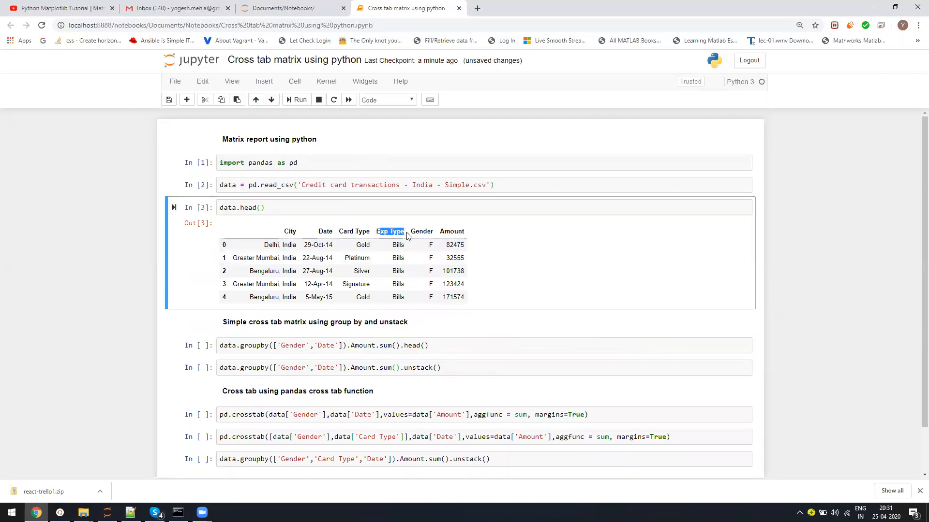
{"action": "mouse_move", "coordinate": [429, 232]}
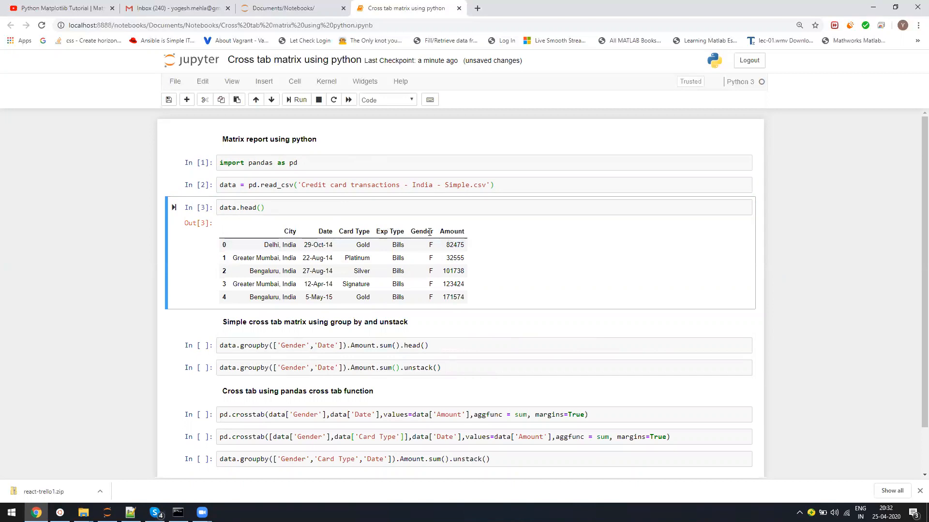
{"action": "double_click", "coordinate": [451, 231]}
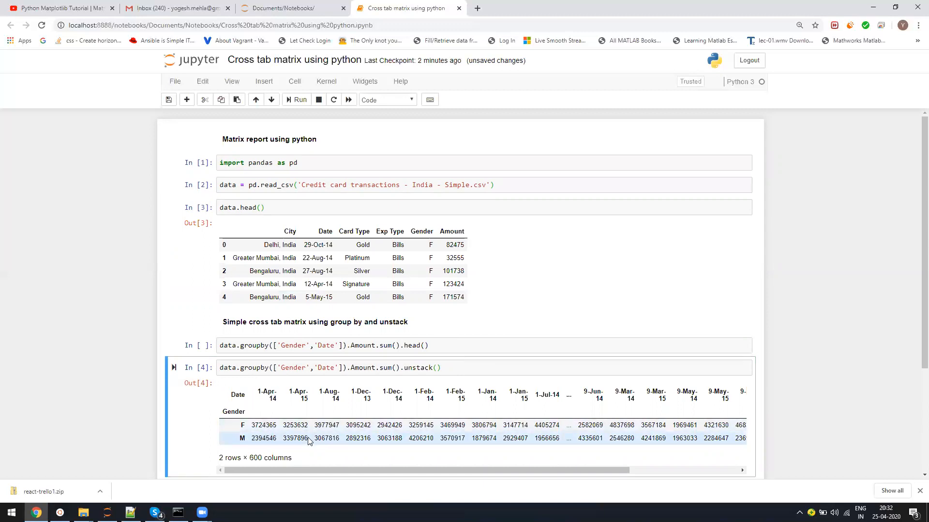
Run the groupby Gender/Date Amount sum head cell to list five summed amounts.
{"action": "double_click", "coordinate": [295, 425]}
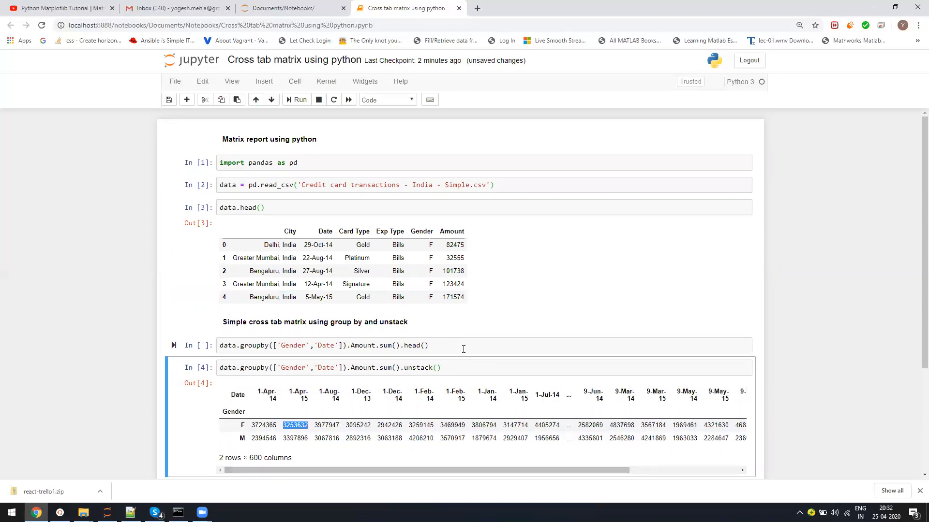
{"action": "left_click", "coordinate": [325, 346]}
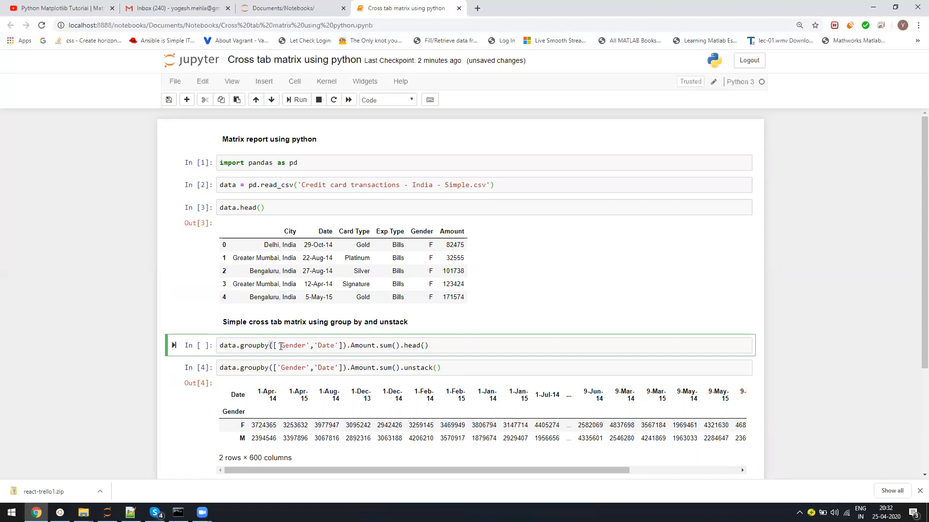
{"action": "scroll", "scroll_direction": "down", "scroll_amount": 3}
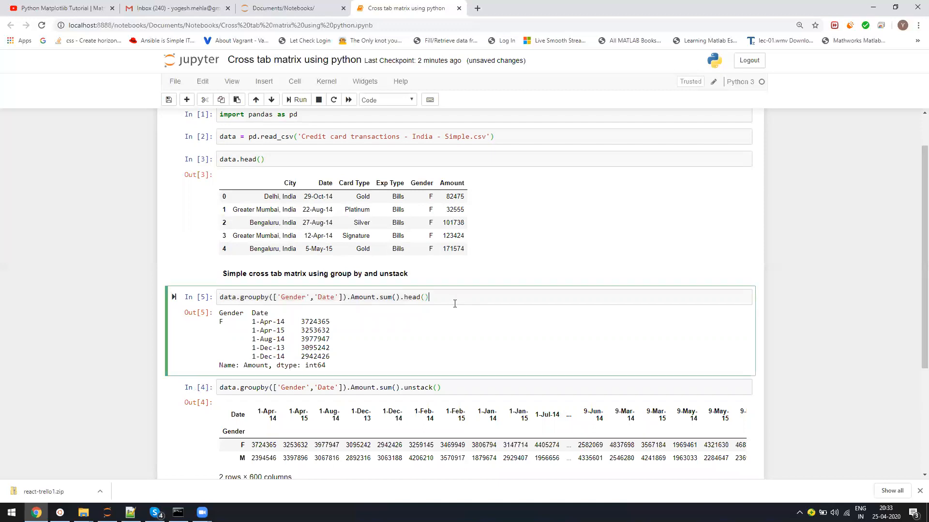
Rerun the Gender-by-Date unstack cell, yielding the 2-row, 600-column Amount matrix.
{"action": "scroll", "scroll_direction": "down", "scroll_amount": 3}
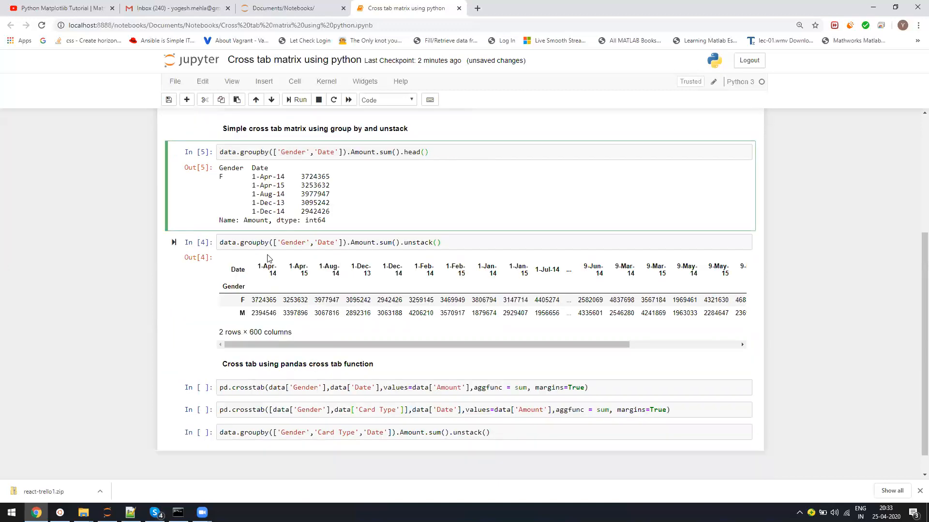
{"action": "left_click", "coordinate": [421, 242]}
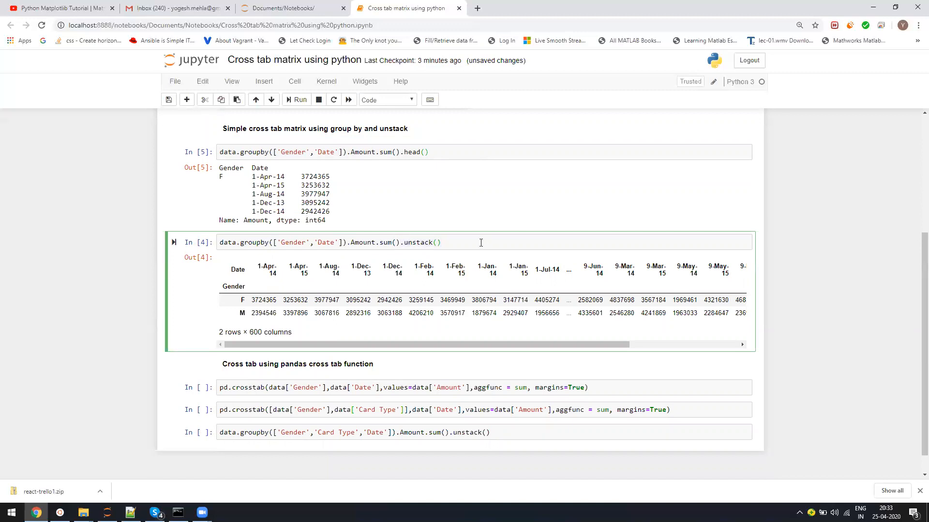
{"action": "left_click", "coordinate": [315, 152]}
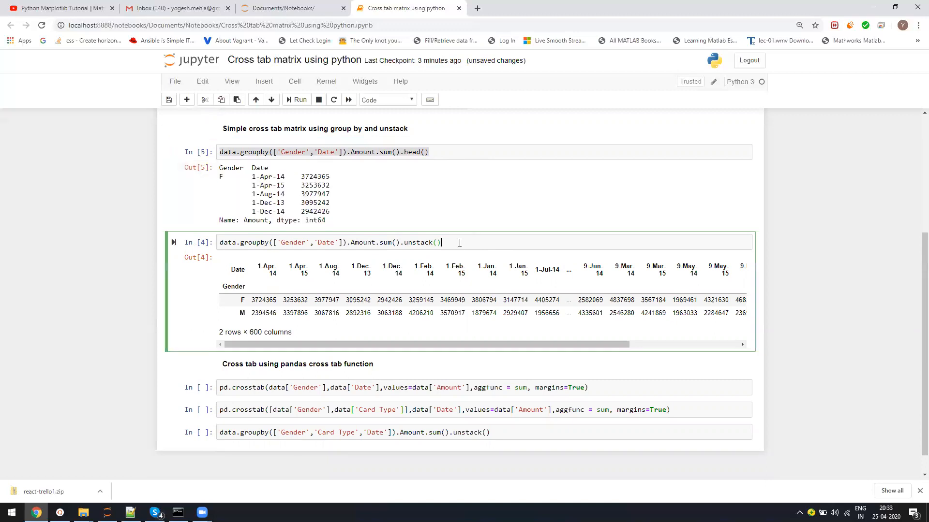
{"action": "mouse_move", "coordinate": [335, 242]}
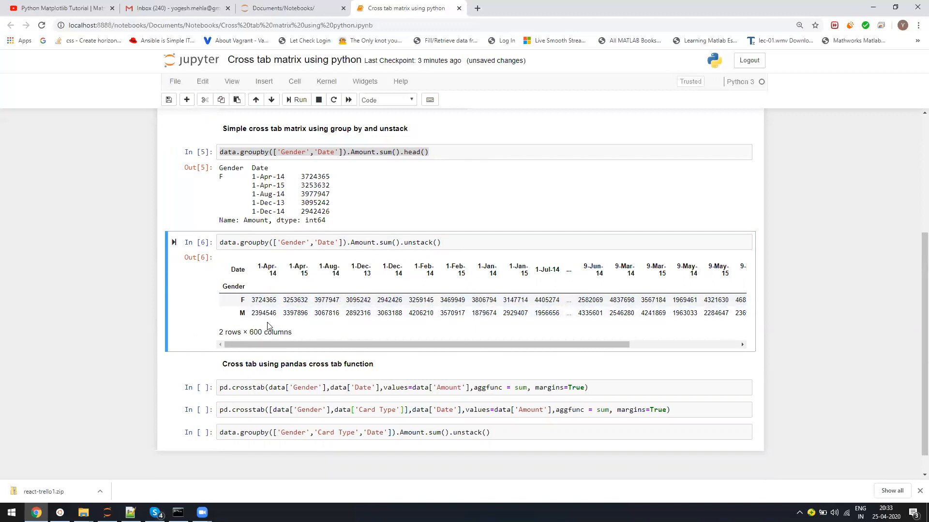
{"action": "mouse_move", "coordinate": [276, 282]}
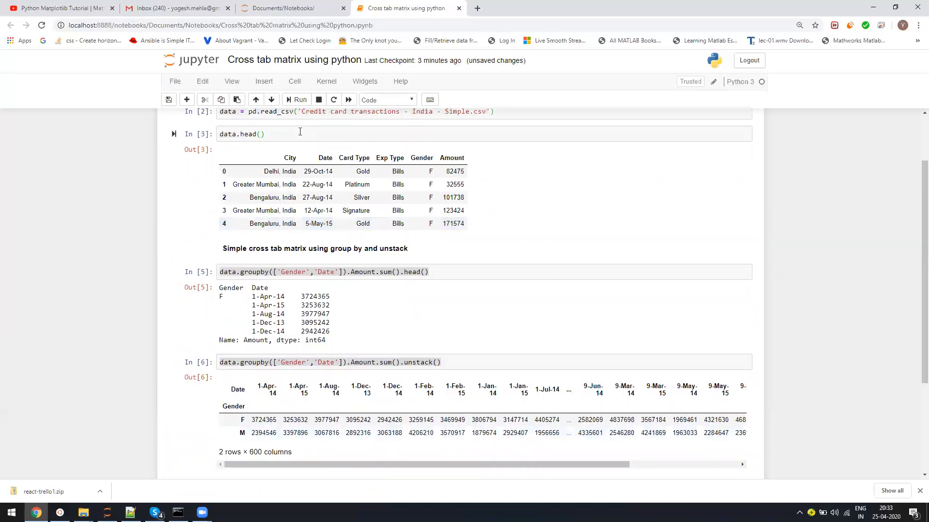
{"action": "scroll", "scroll_direction": "down", "scroll_amount": 3}
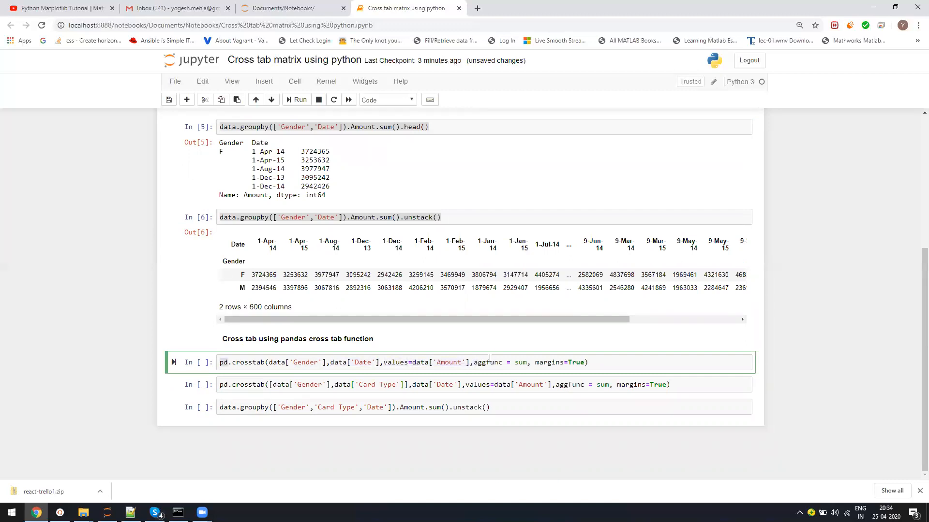
Run the Gender×Date crosstab with margins and the Gender/Card Type×Date crosstab.
{"action": "double_click", "coordinate": [520, 362]}
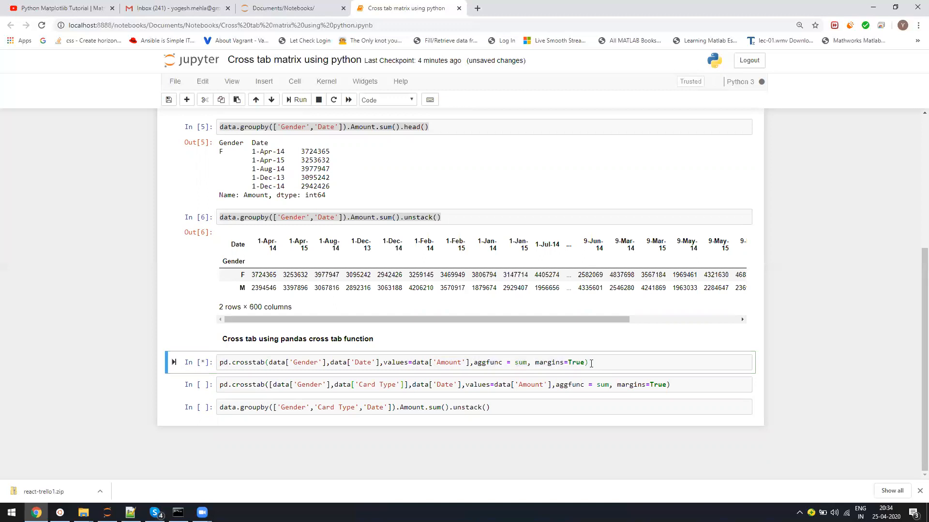
{"action": "left_click", "coordinate": [296, 100]}
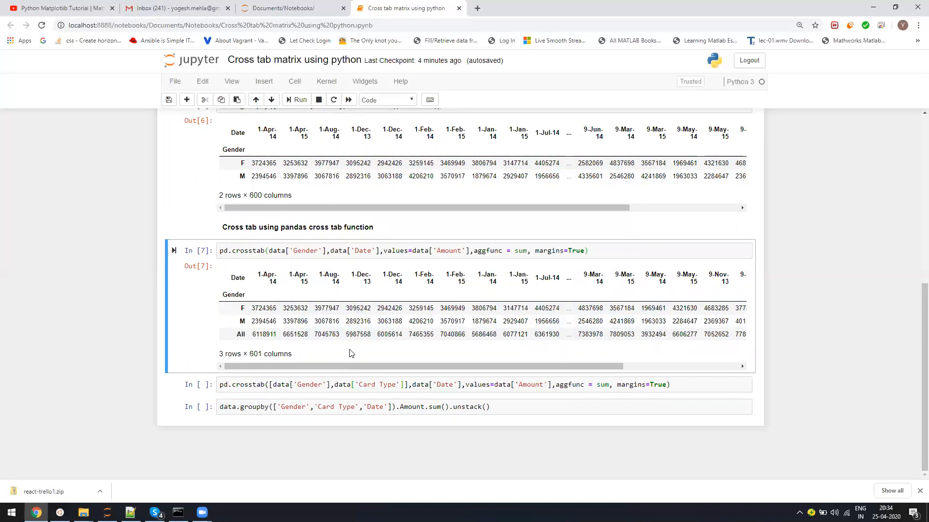
{"action": "mouse_move", "coordinate": [151, 358]}
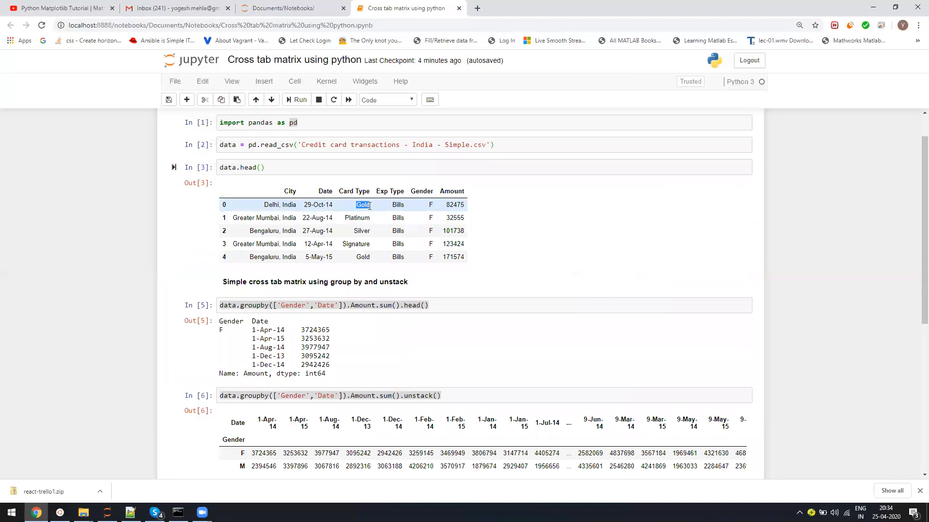
{"action": "scroll", "scroll_direction": "down", "scroll_amount": 3}
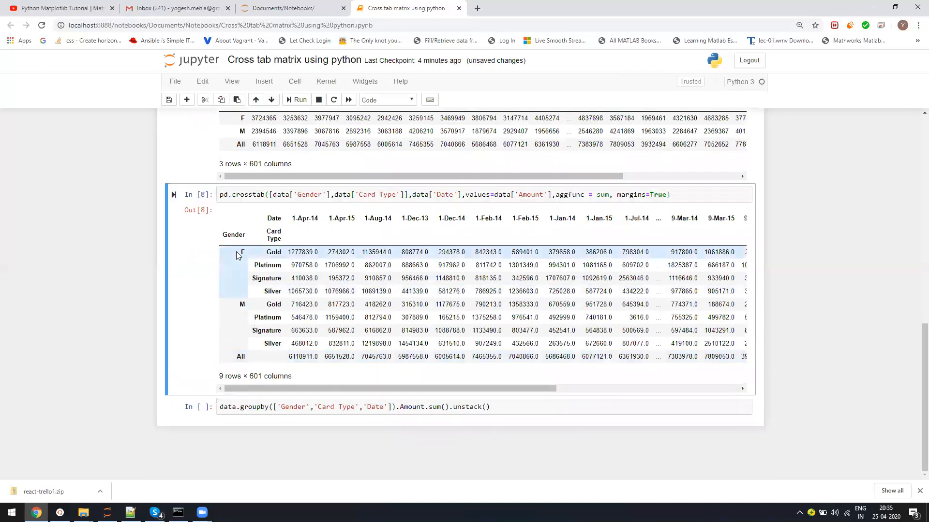
Run the Gender/Card Type/Date groupby unstack for an 8-row, 600-column matrix without totals.
{"action": "double_click", "coordinate": [274, 252]}
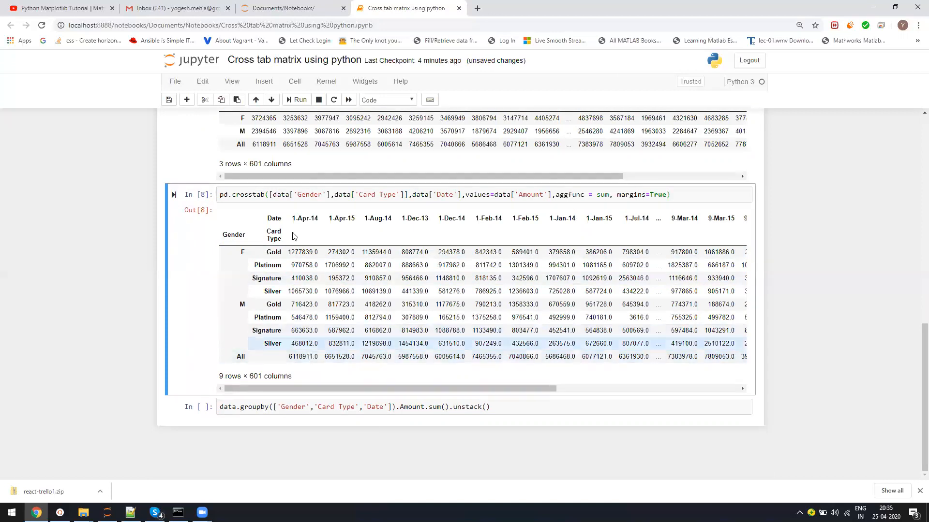
{"action": "left_click", "coordinate": [360, 407]}
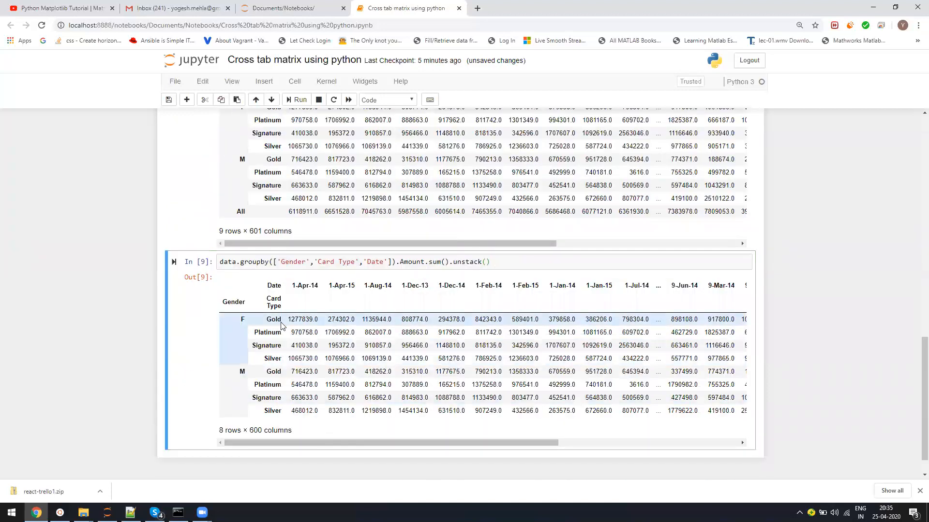
{"action": "scroll", "scroll_direction": "down", "scroll_amount": 3}
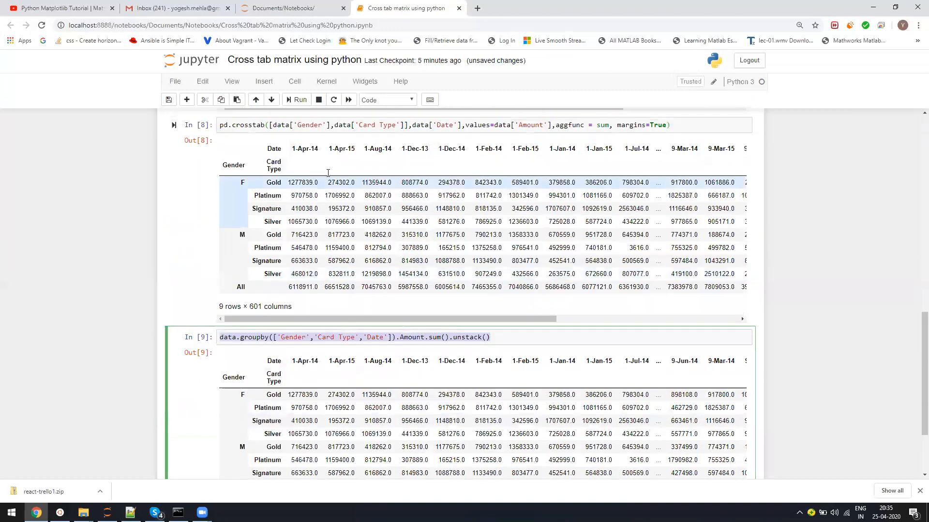
{"action": "scroll", "scroll_direction": "down", "scroll_amount": 3}
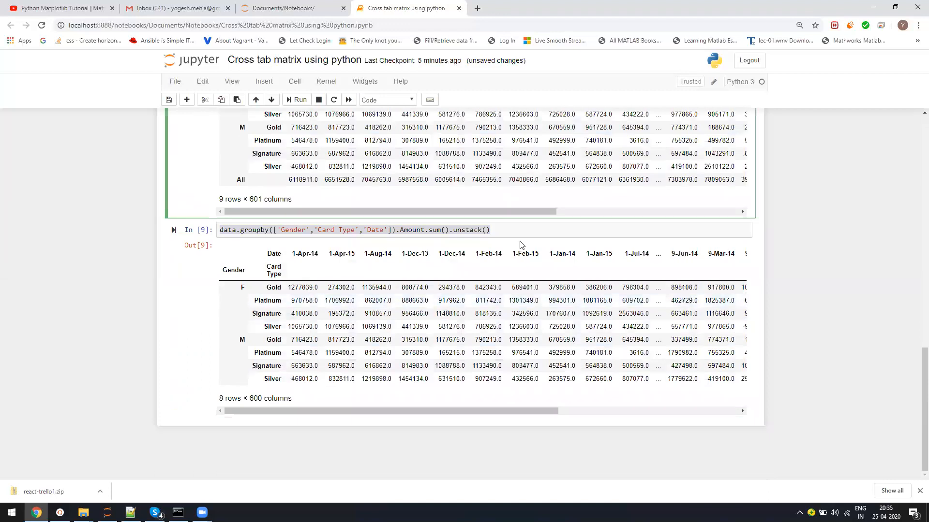
{"action": "left_click", "coordinate": [203, 234]}
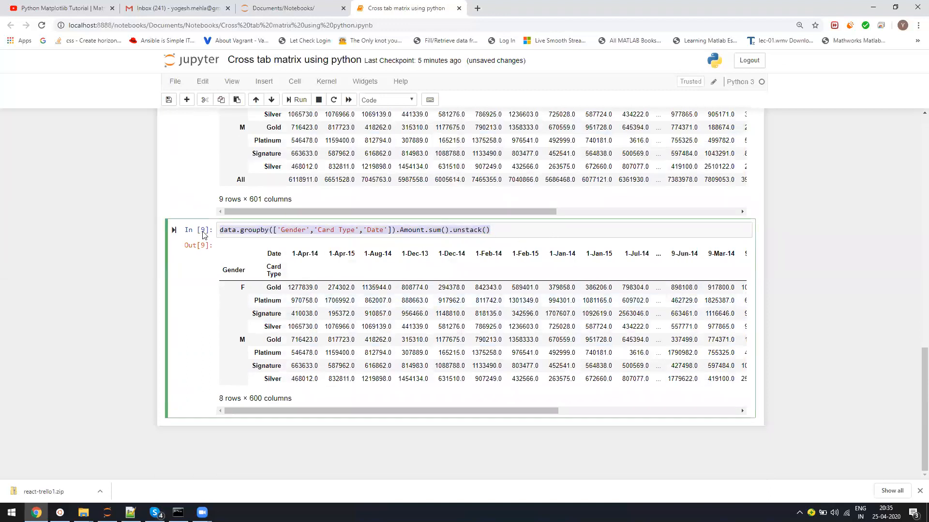